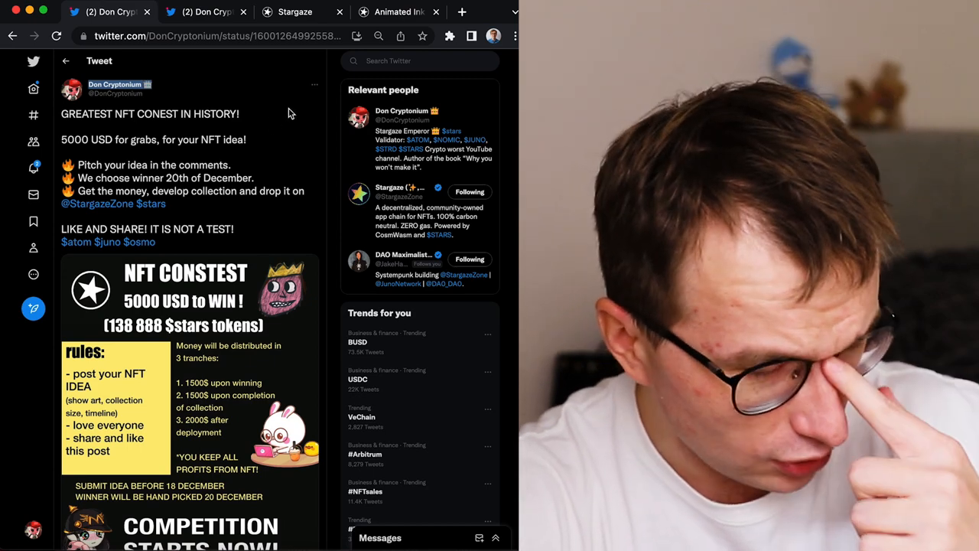
Step: Scroll through the Remilionaire contest replies, view an enlarged meme image and close it
scroll(down, 3)
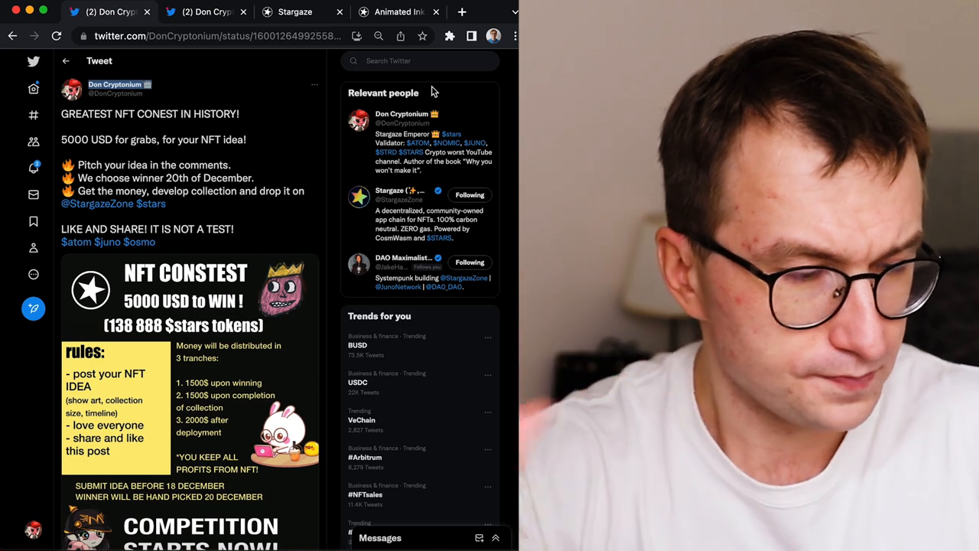
scroll(down, 3)
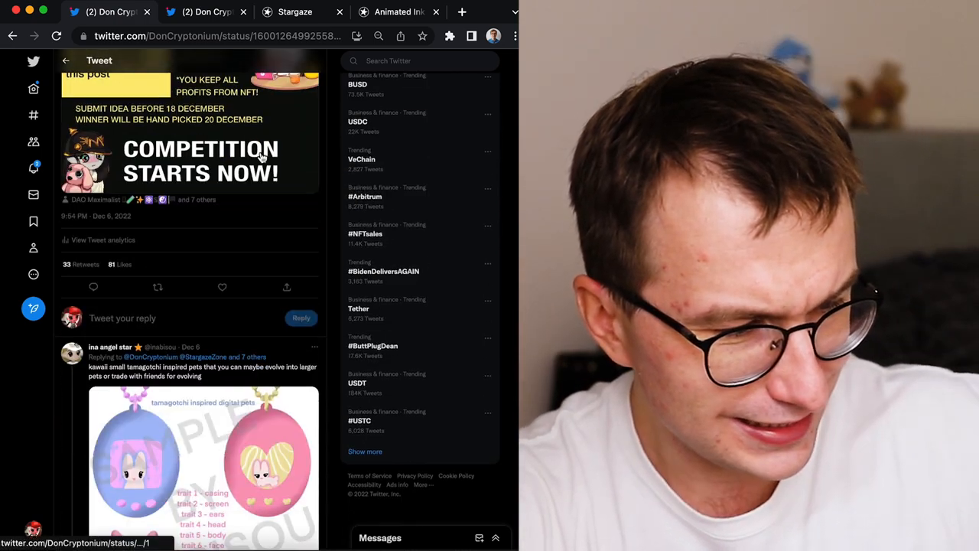
scroll(down, 3)
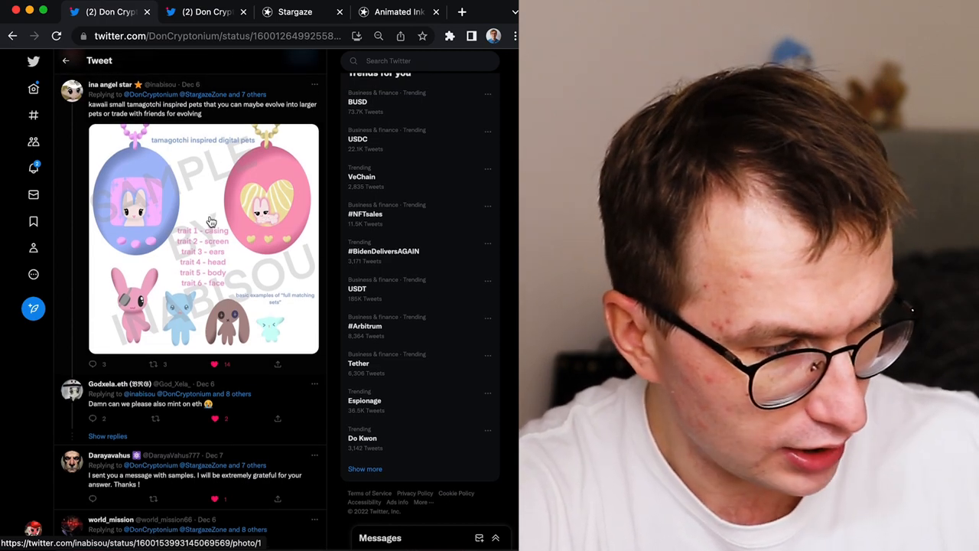
scroll(down, 3)
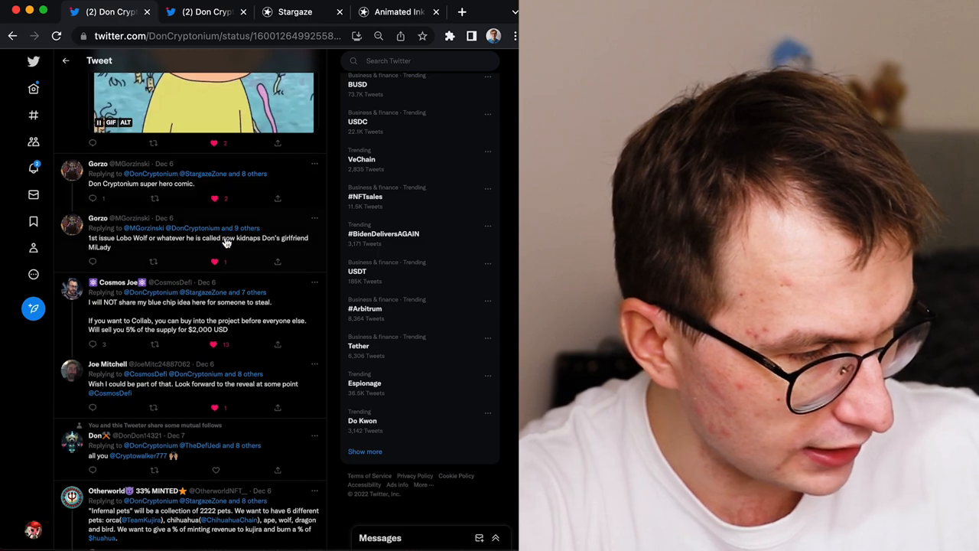
scroll(down, 3)
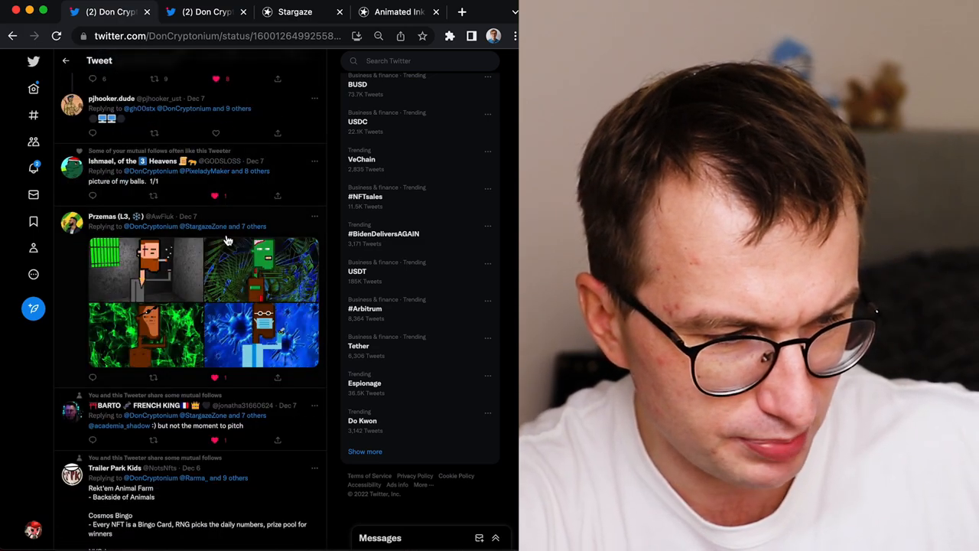
scroll(down, 3)
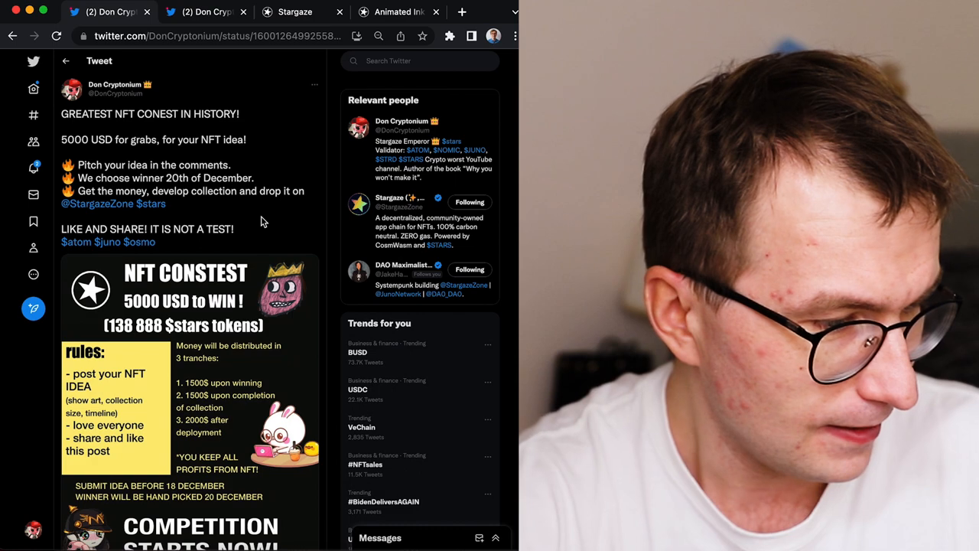
scroll(down, 3)
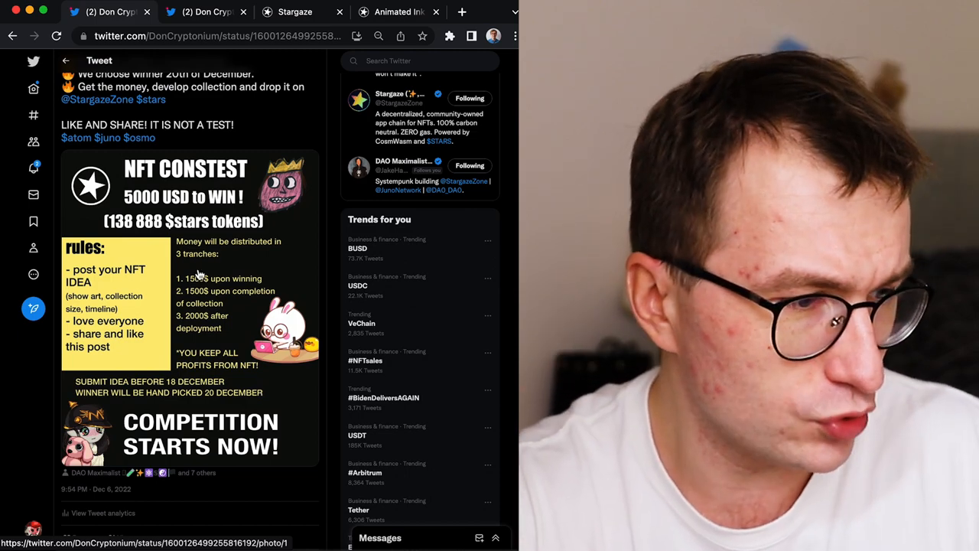
scroll(down, 3)
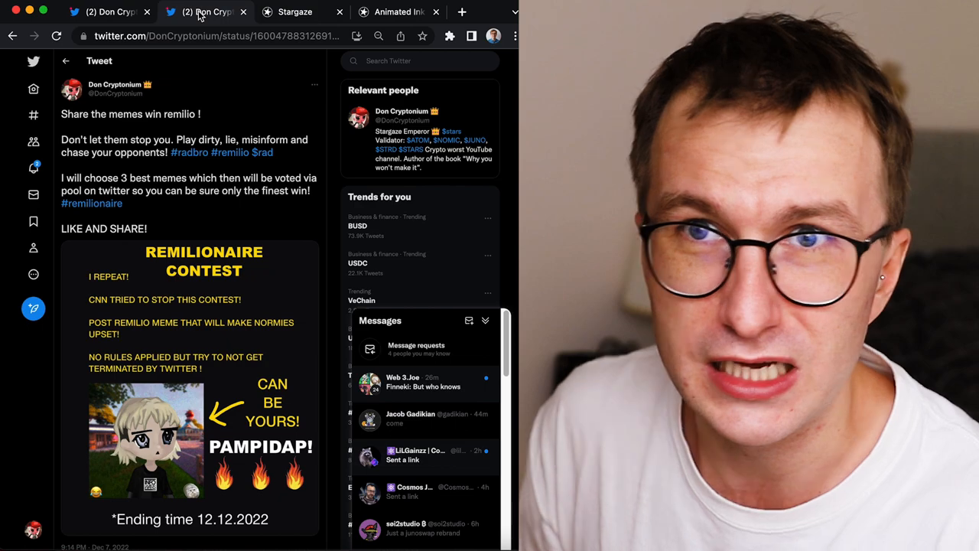
scroll(down, 3)
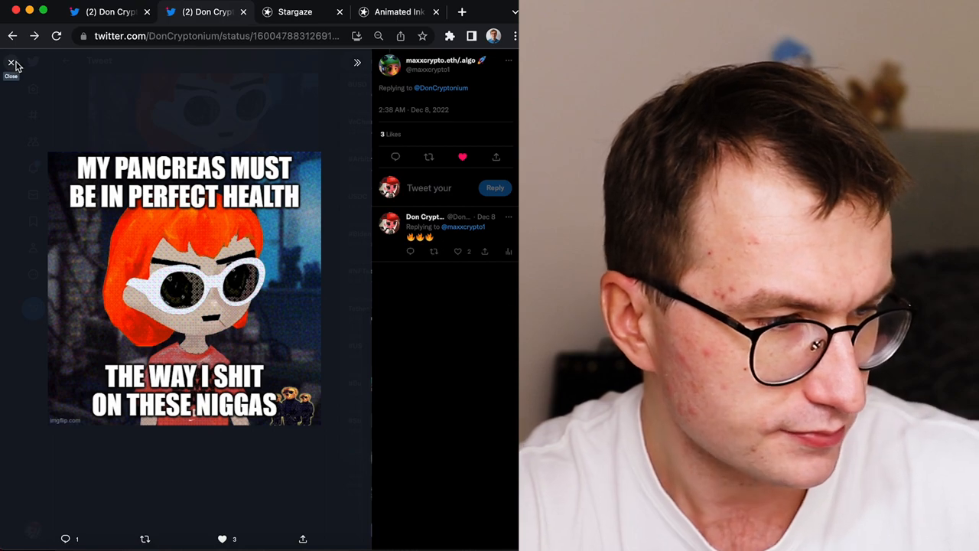
click(294, 12)
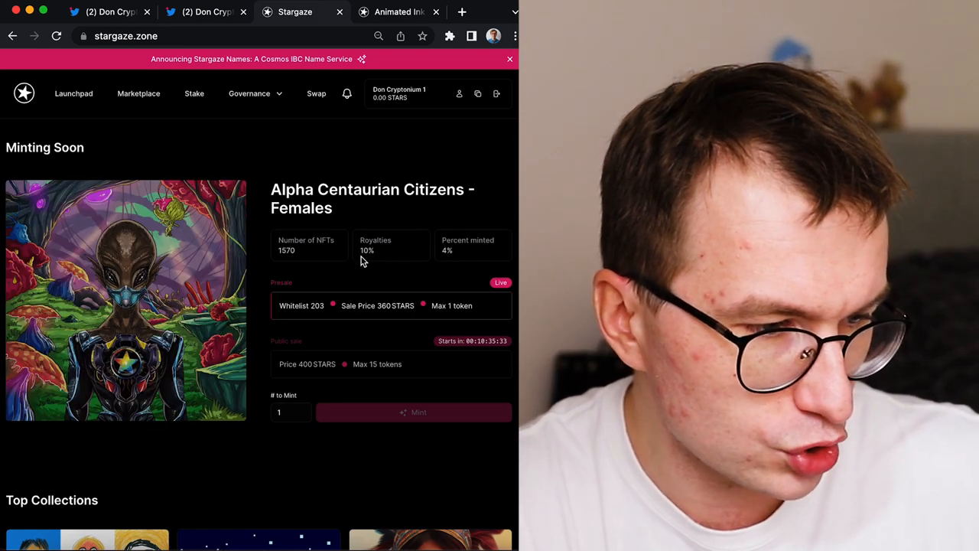
Step: Highlight the 10% royalties figure on the Alpha Centaurian Citizens - Females mint
double_click(367, 251)
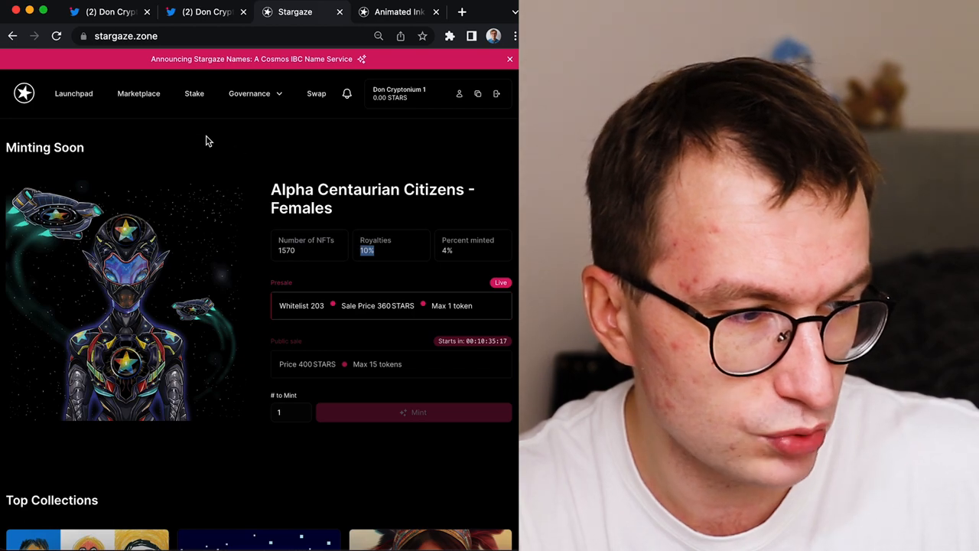
click(73, 94)
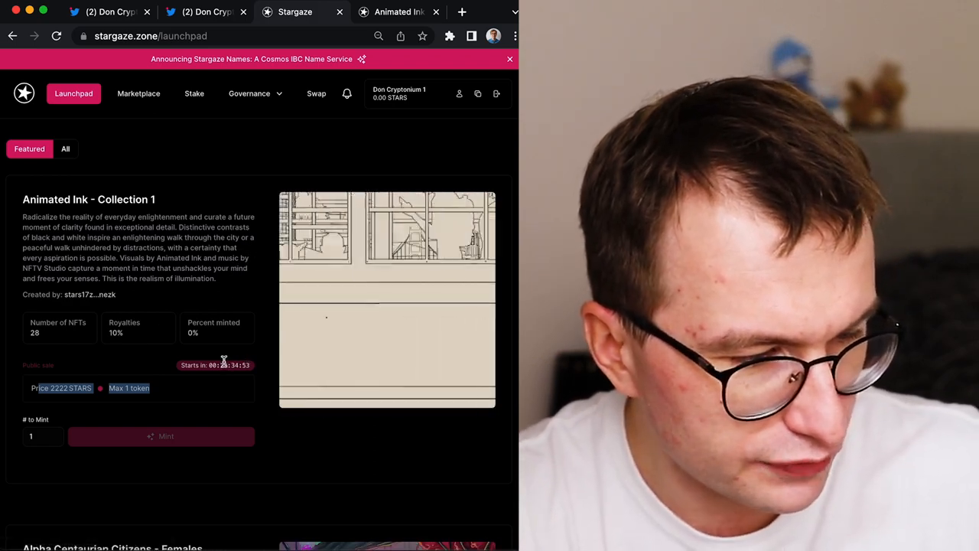
Step: Scroll the featured launchpad collections and go to Animated Ink - Collection 1
scroll(down, 3)
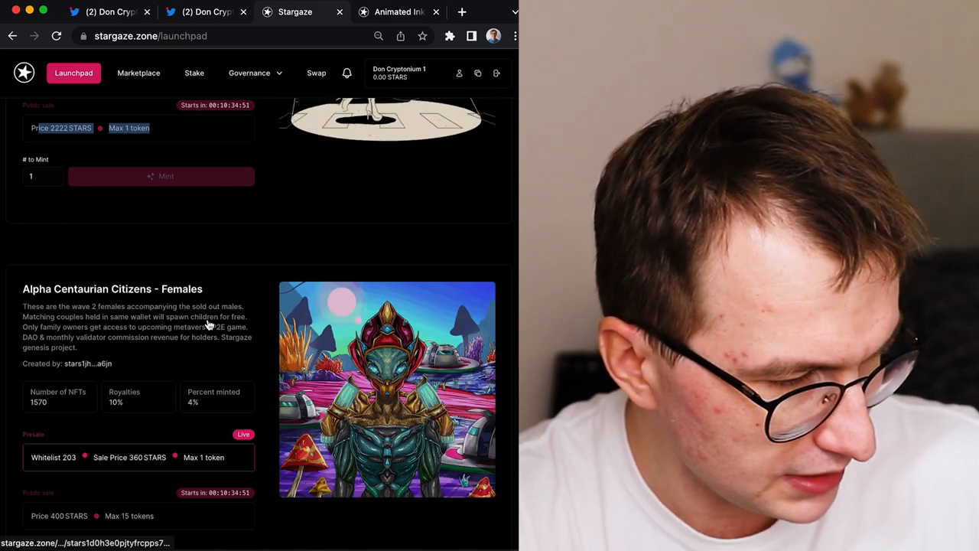
scroll(down, 3)
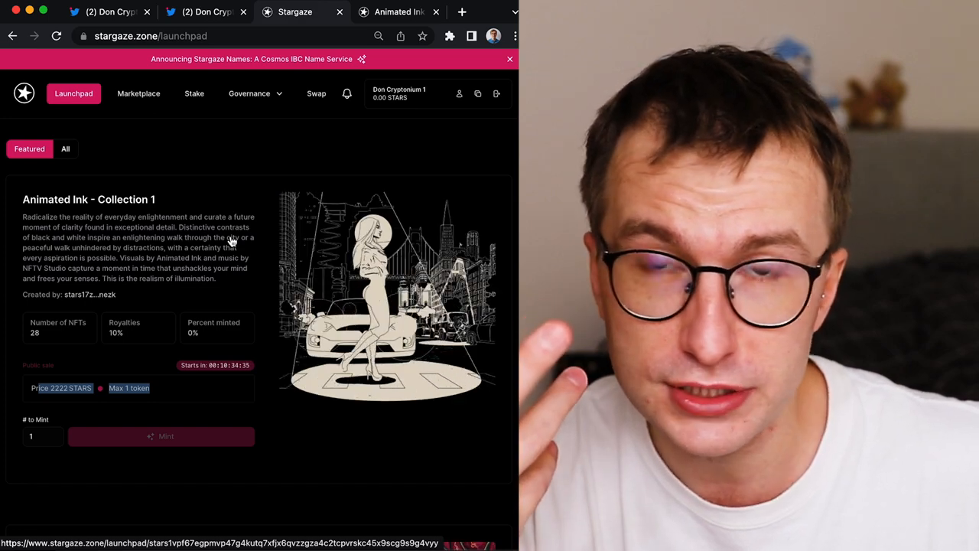
click(110, 13)
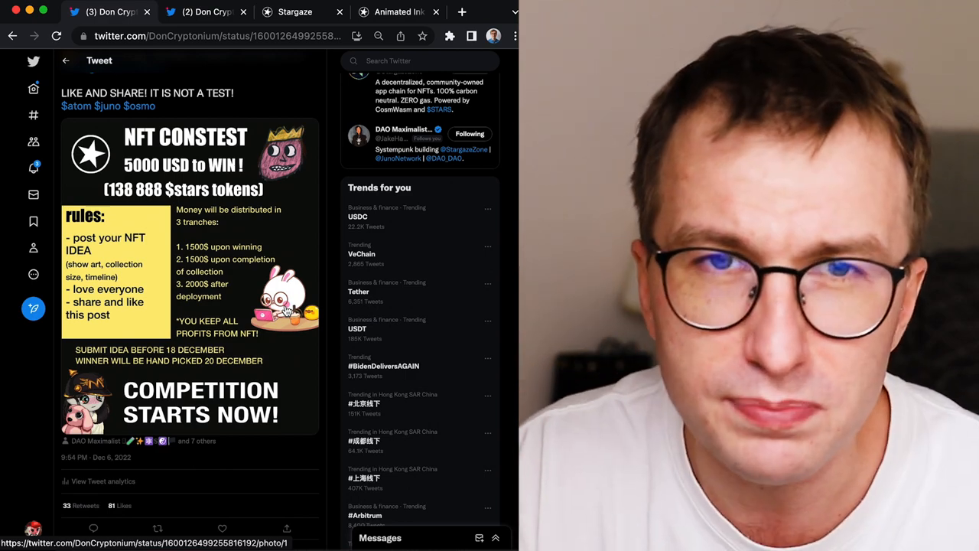
mouse_move(269, 191)
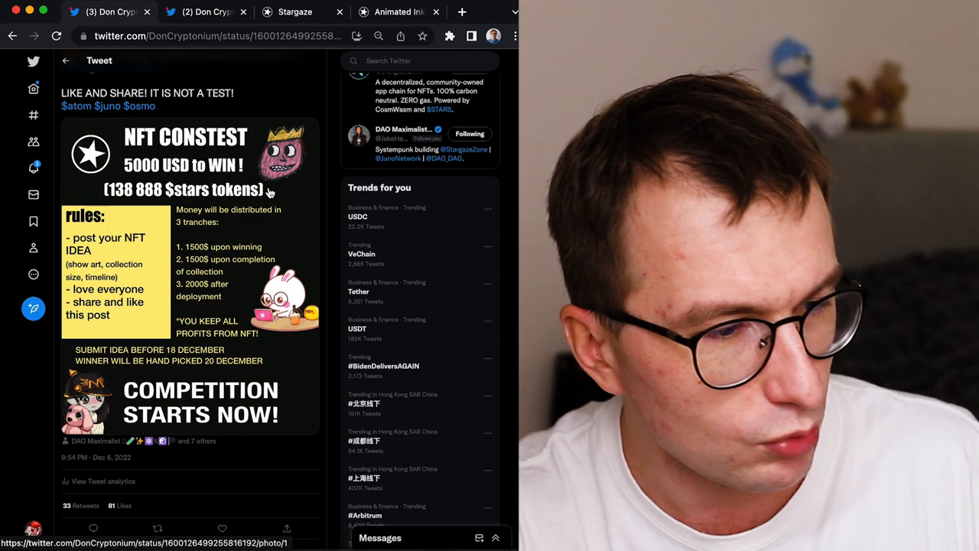
Step: Scroll the NFT contest tweet to reveal the text above its 5000 USD prize graphic
scroll(down, 3)
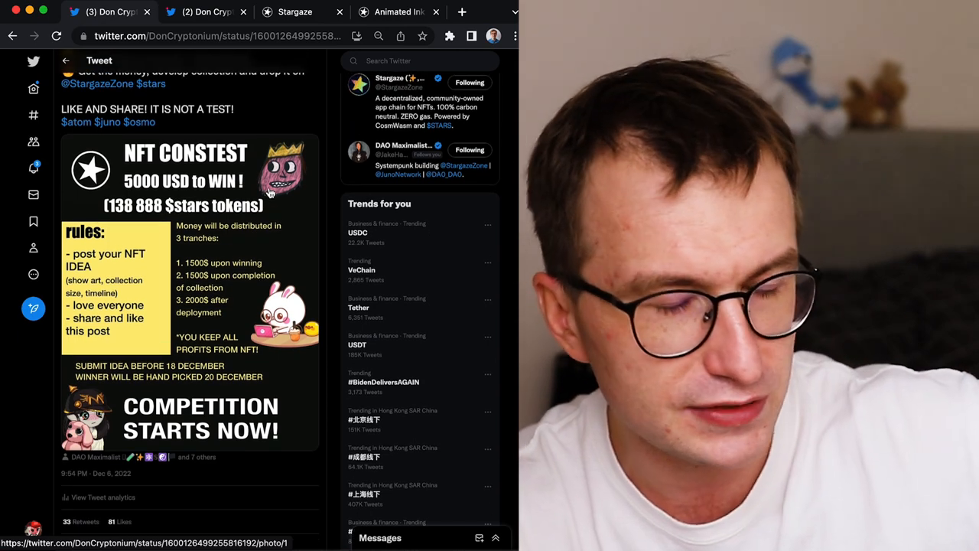